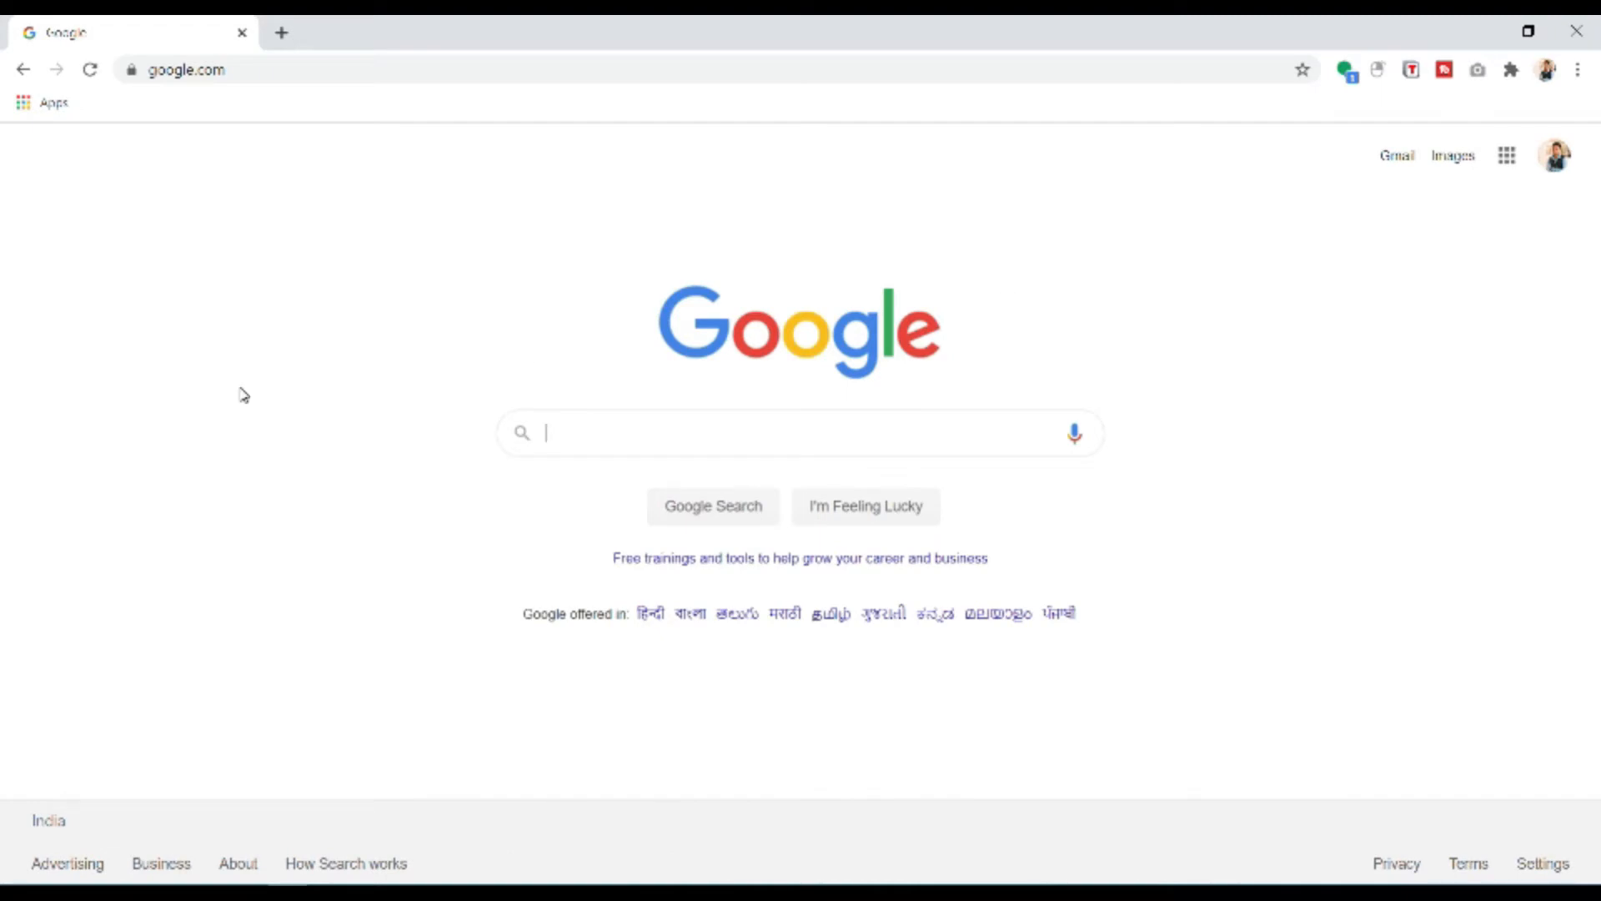
Search Google for "wetransfer" and pick the matching suggestion to reach the site.
text(wetras)
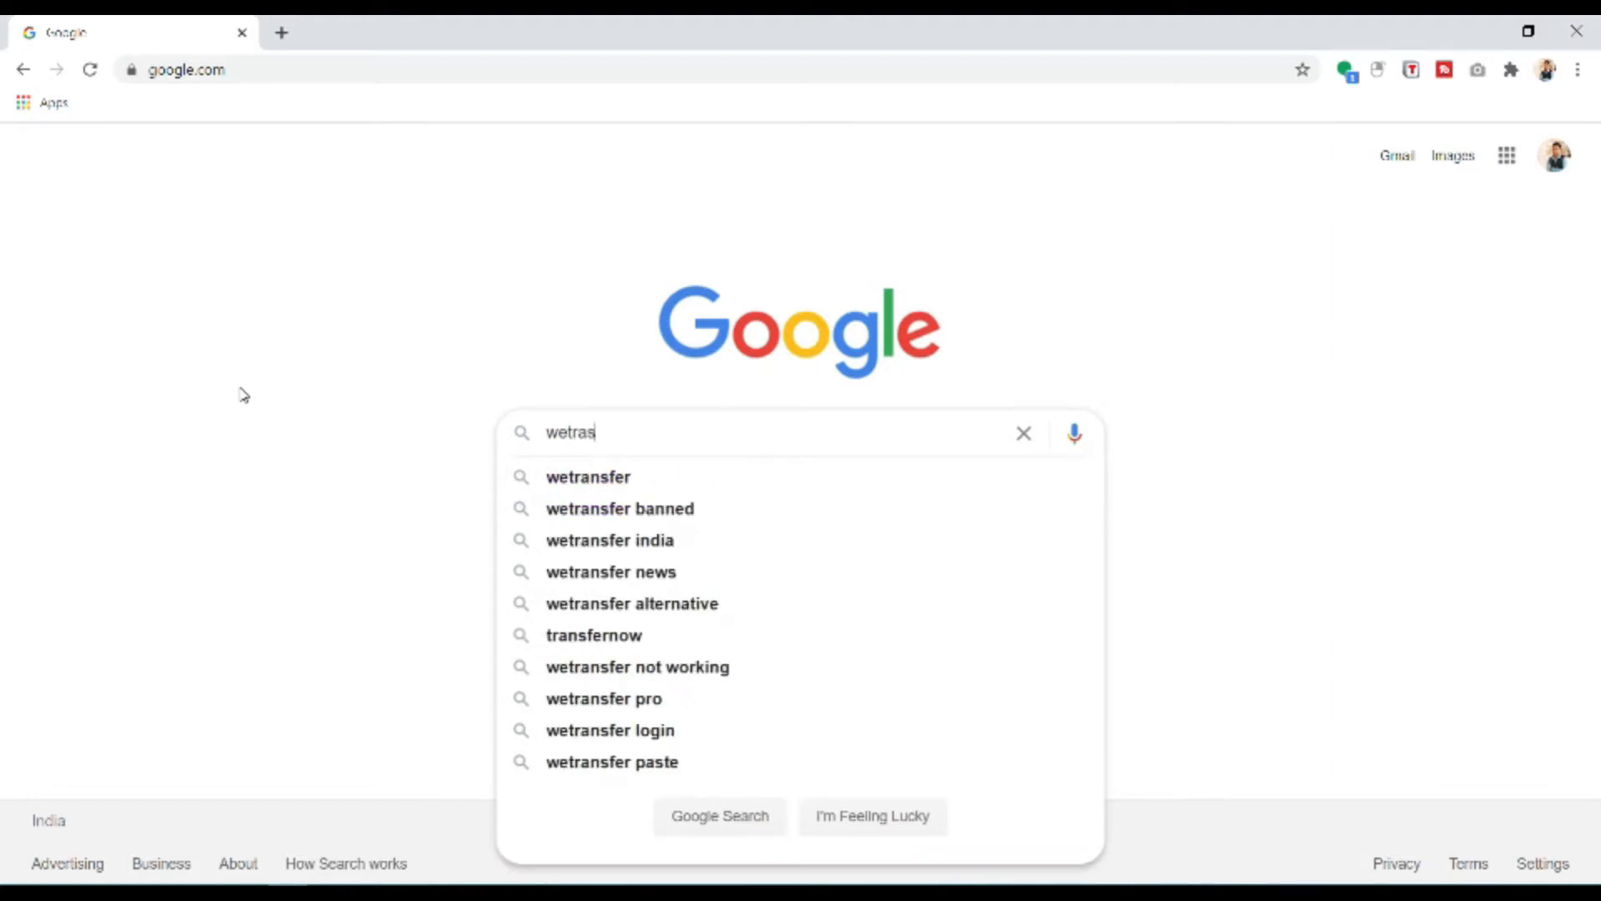
click(587, 475)
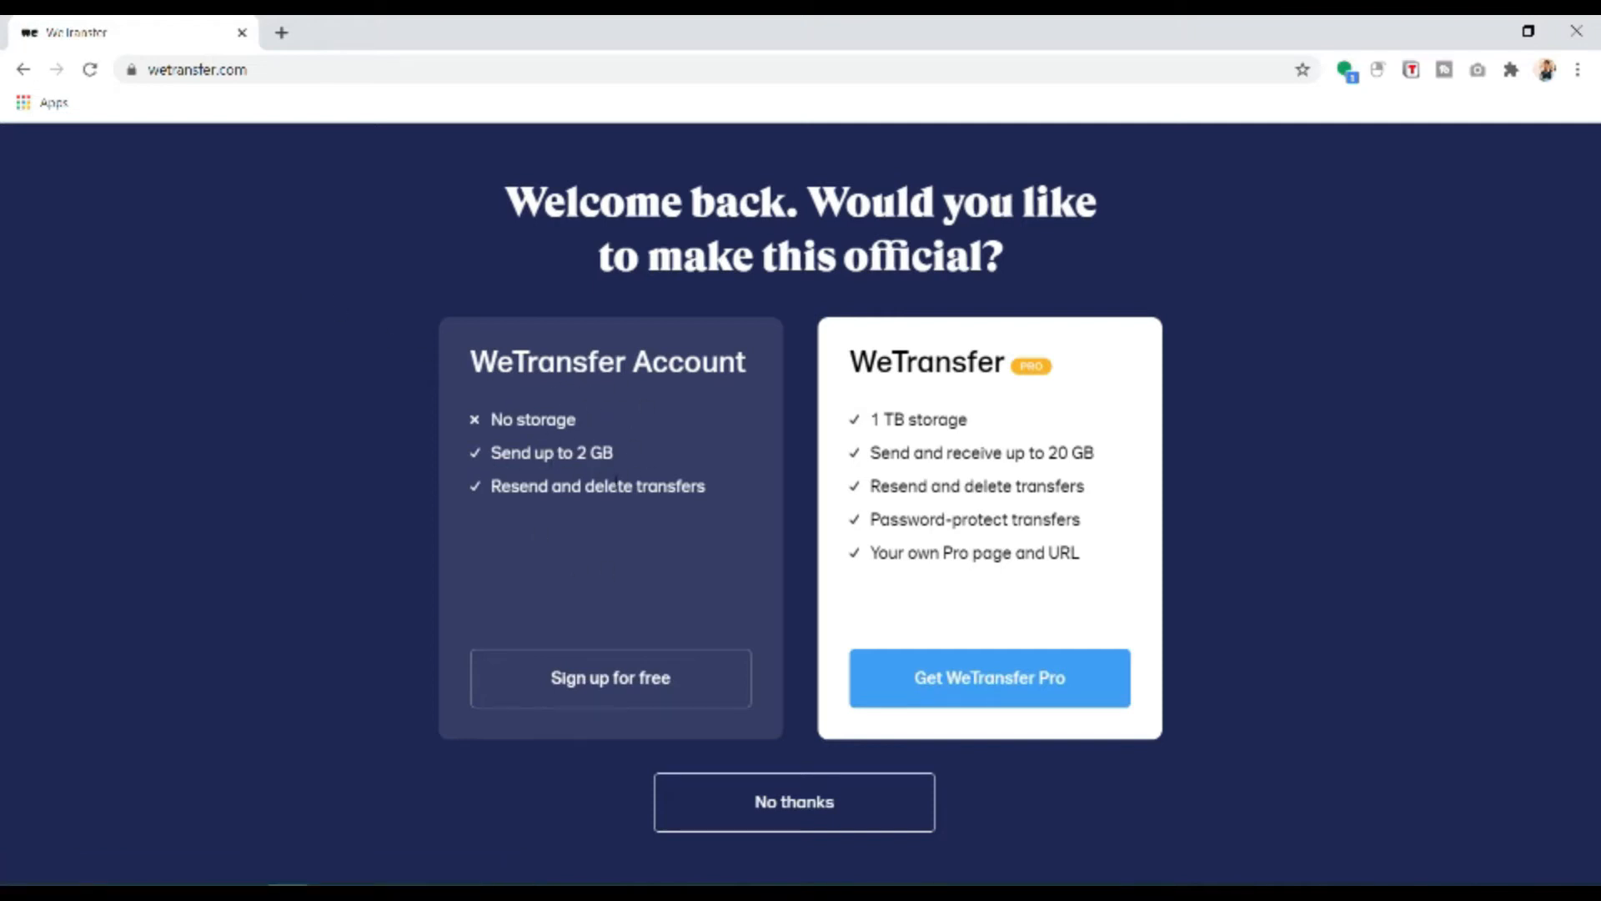
mouse_move(547, 476)
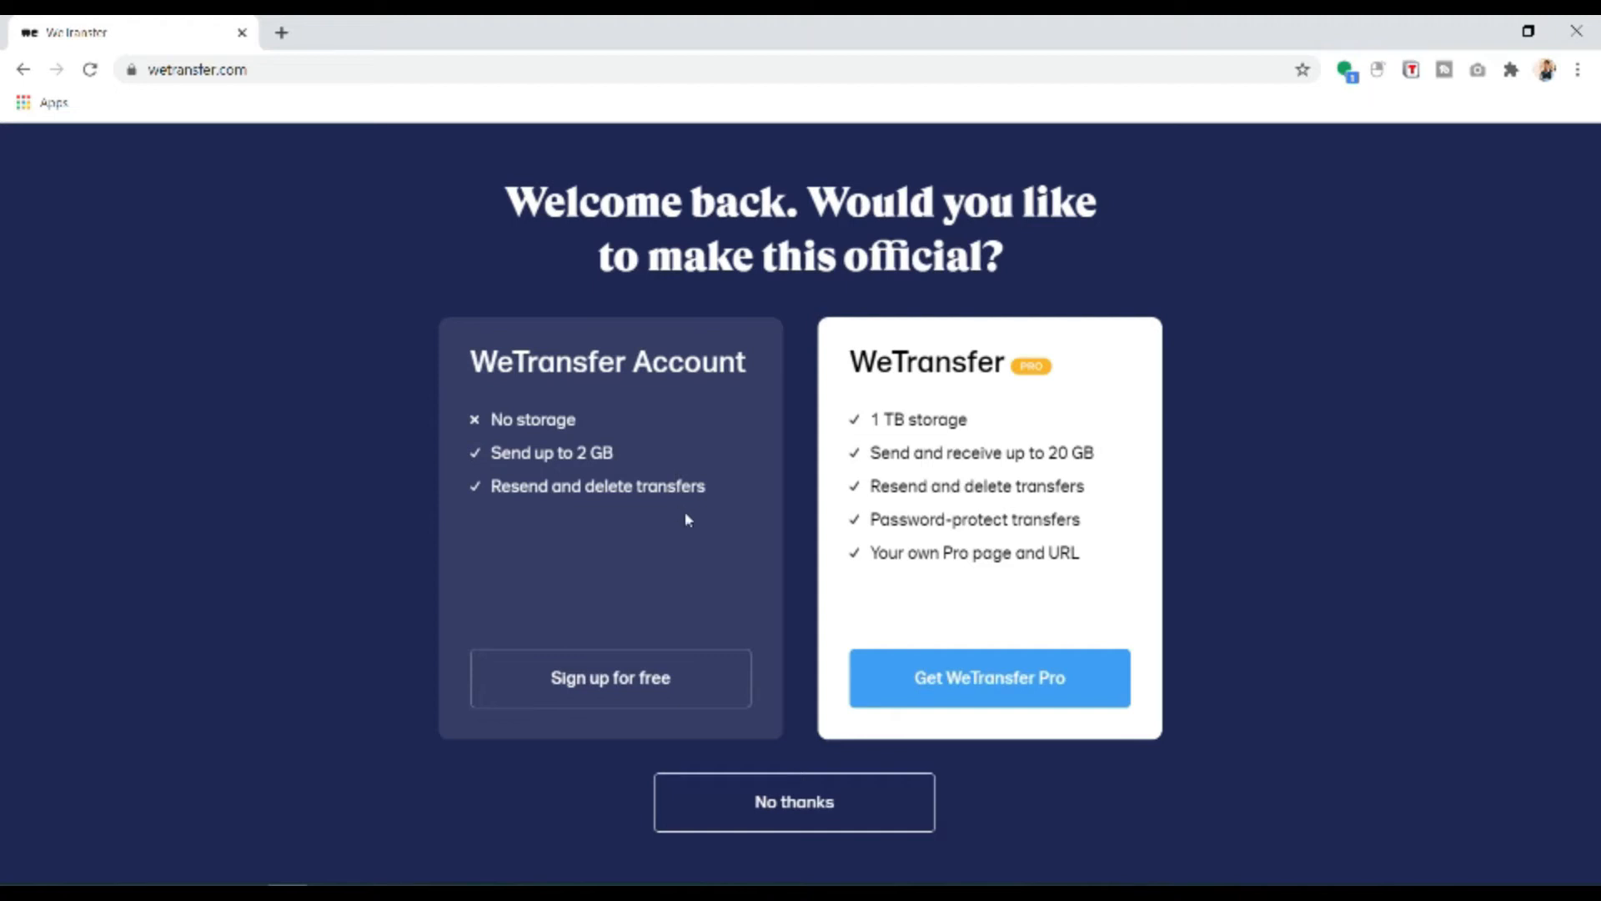
Decline the account and Pro offer with 'No thanks' to reach the transfer page.
click(794, 803)
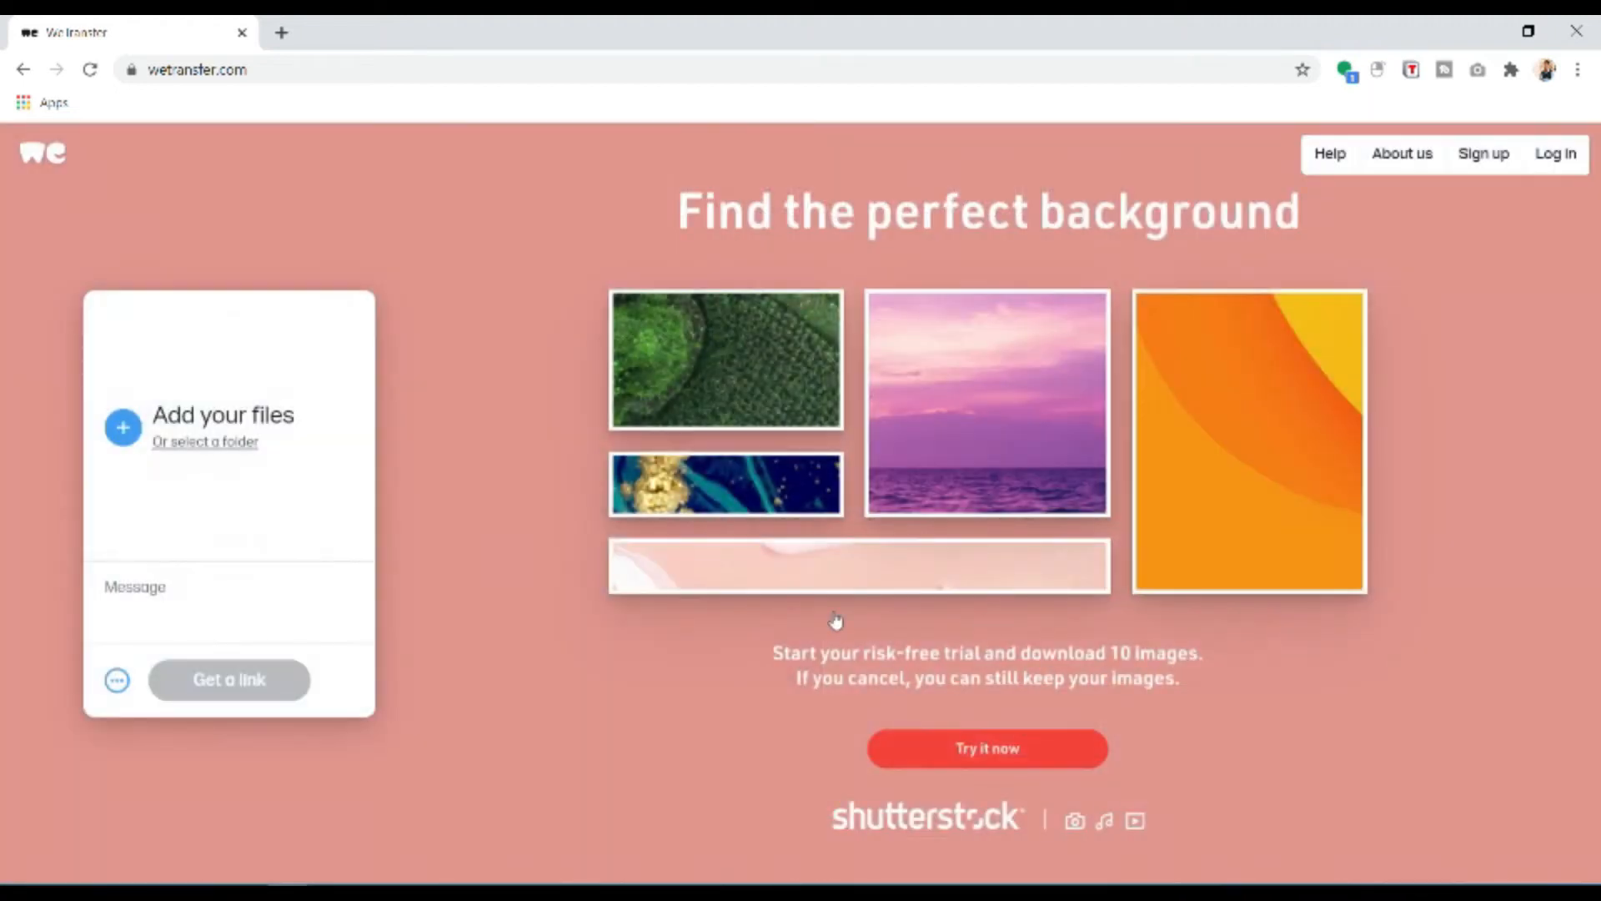
mouse_move(122, 427)
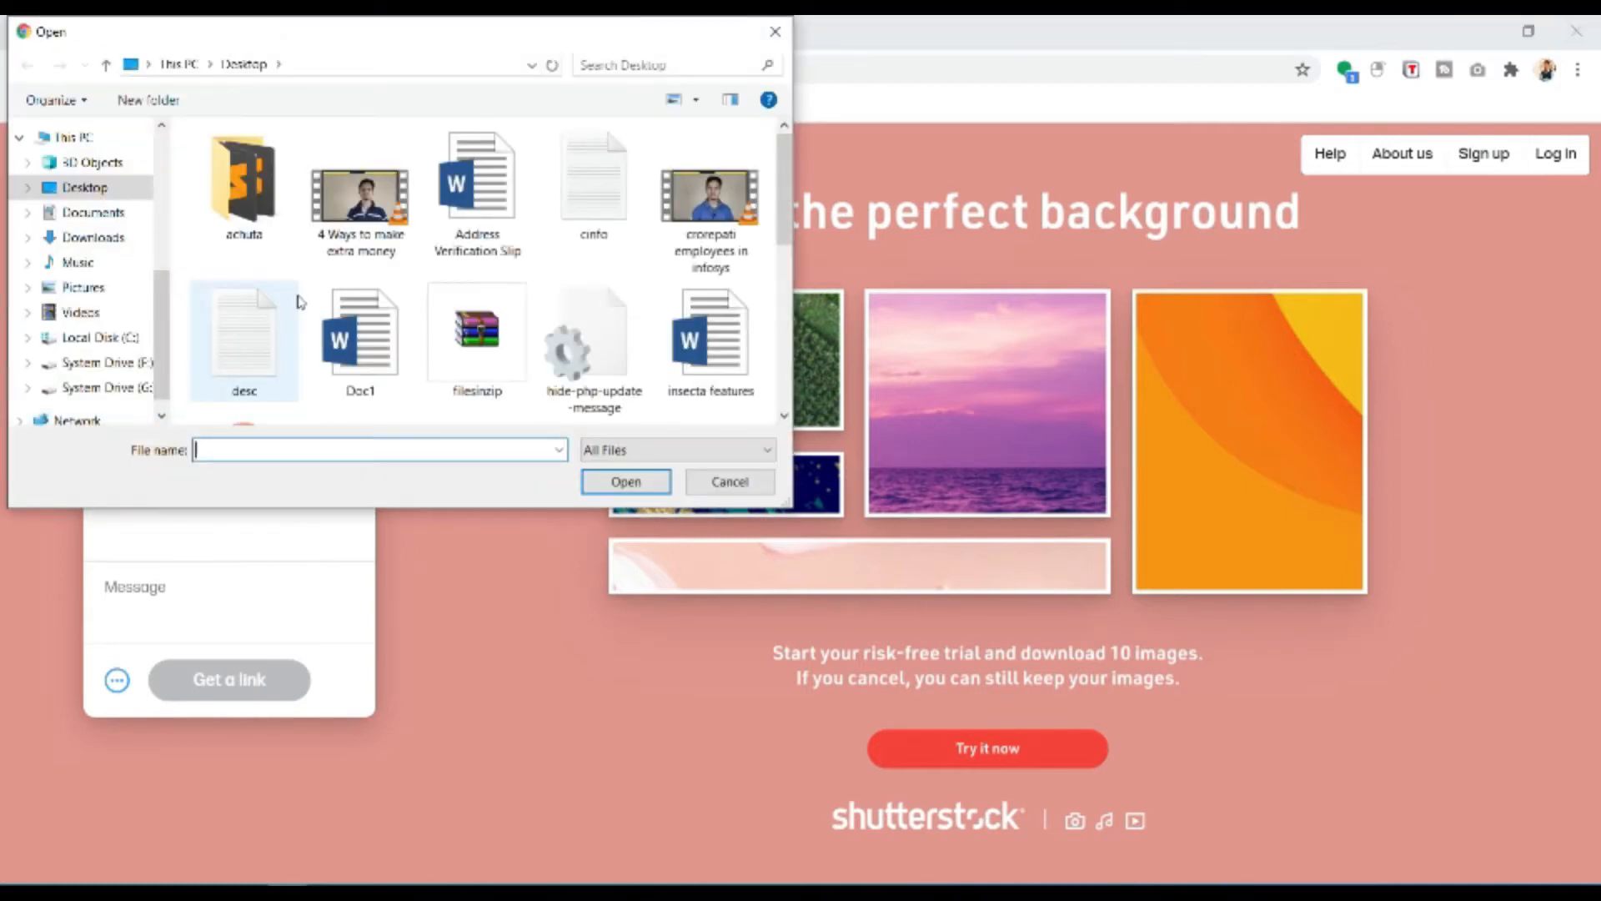
Add the 273 MB video '4 Ways to make extra money.mp4' to a new transfer.
double_click(360, 178)
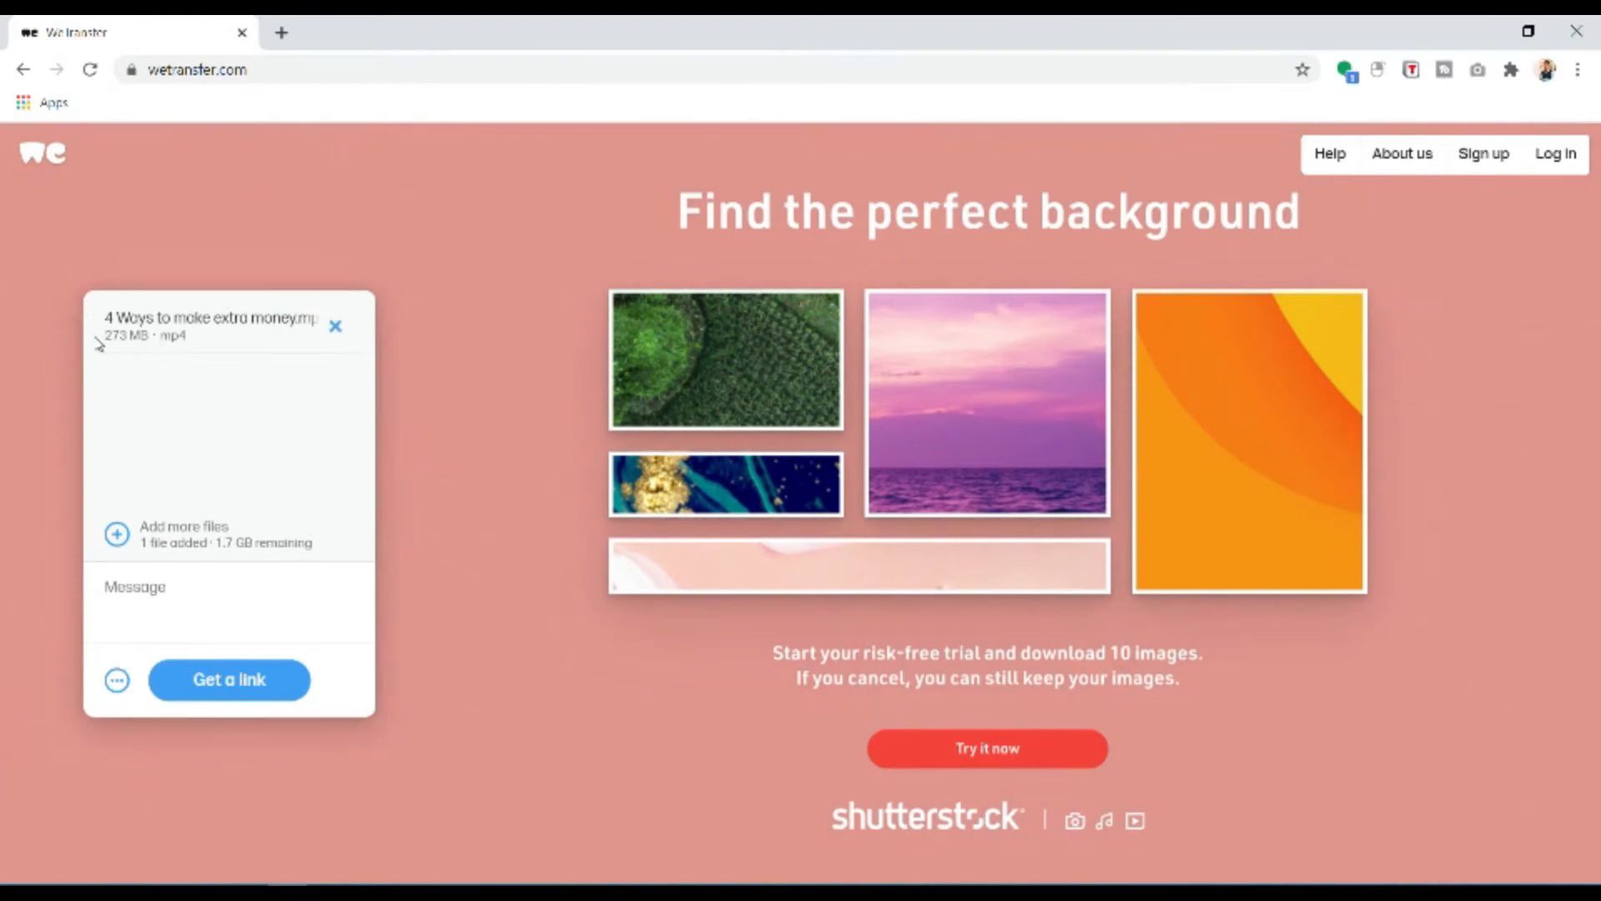
mouse_move(158, 784)
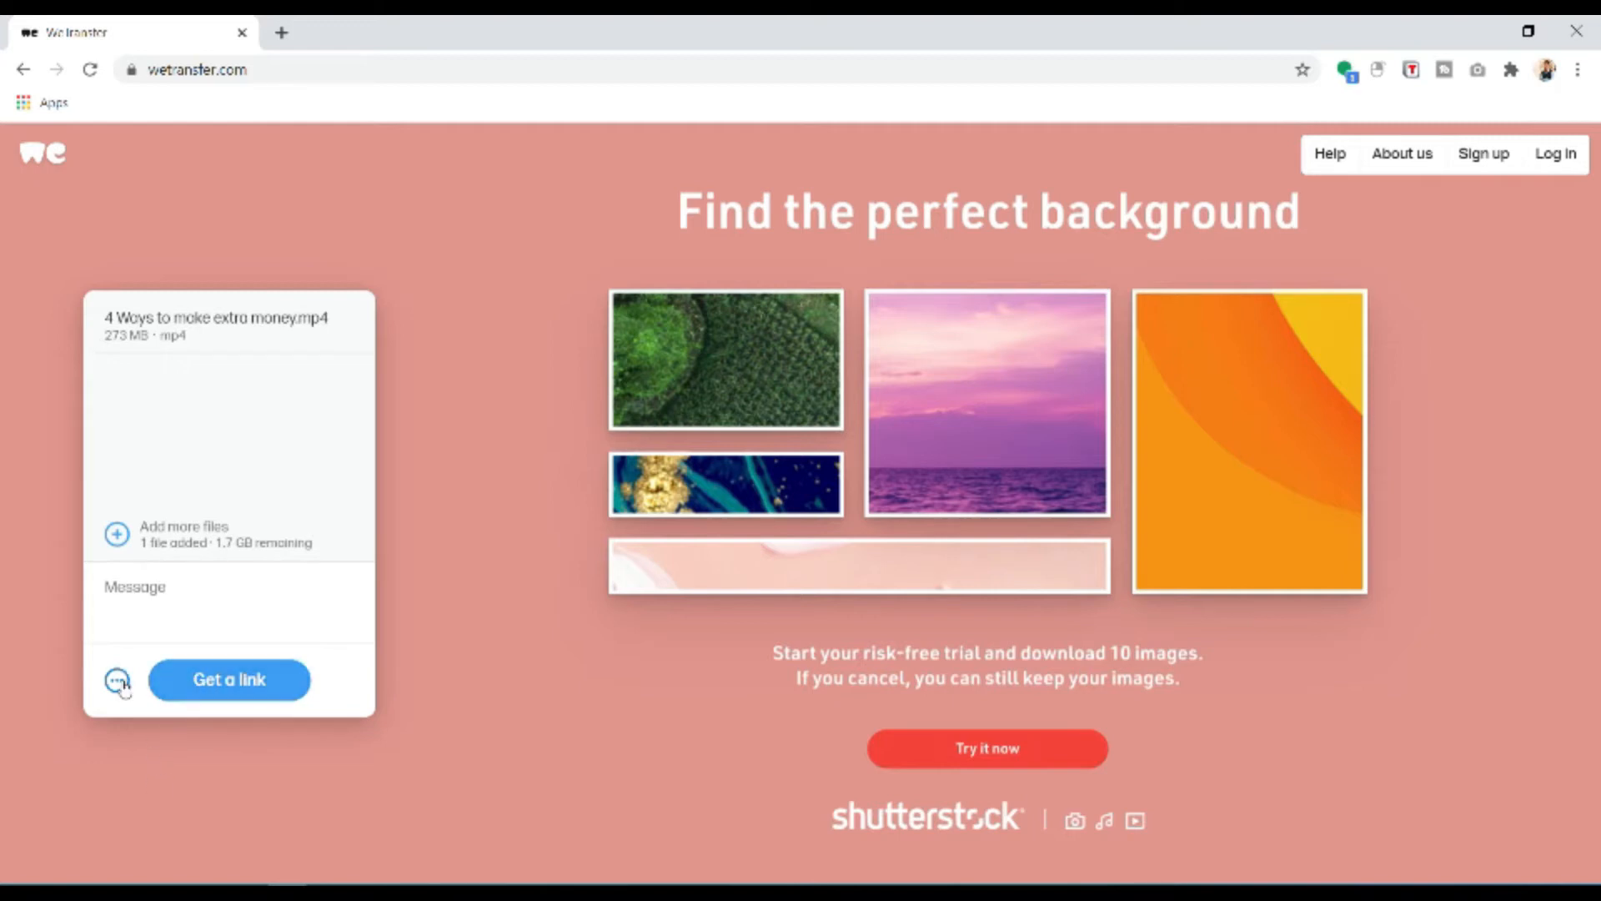
Choose 'Get transfer link' instead of email and generate the shareable download link.
click(117, 679)
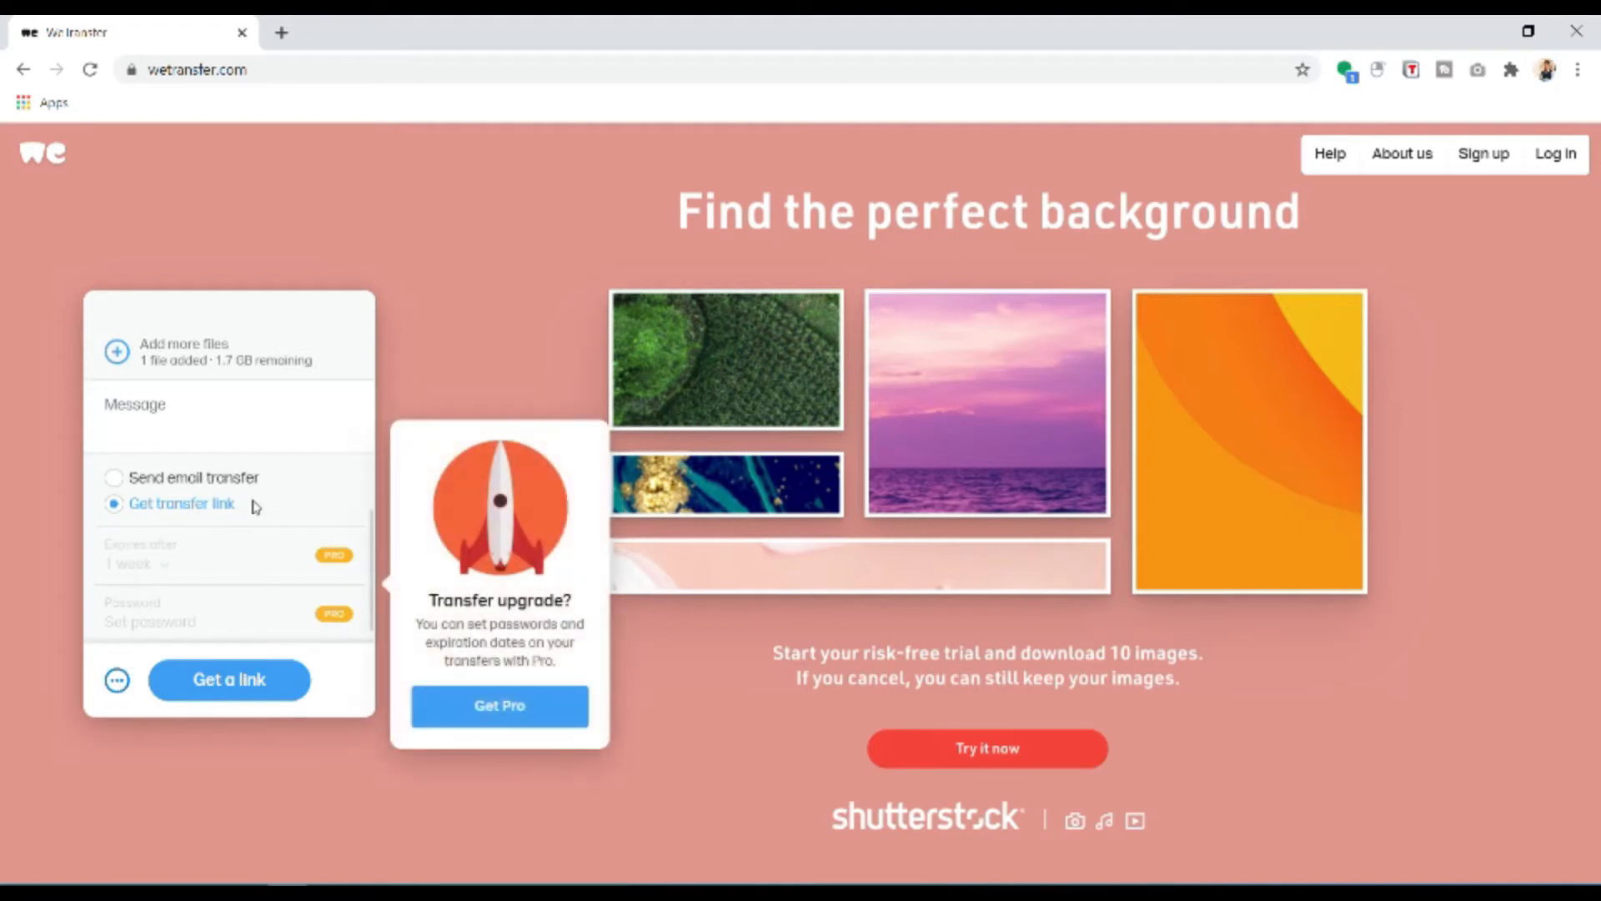
mouse_move(257, 526)
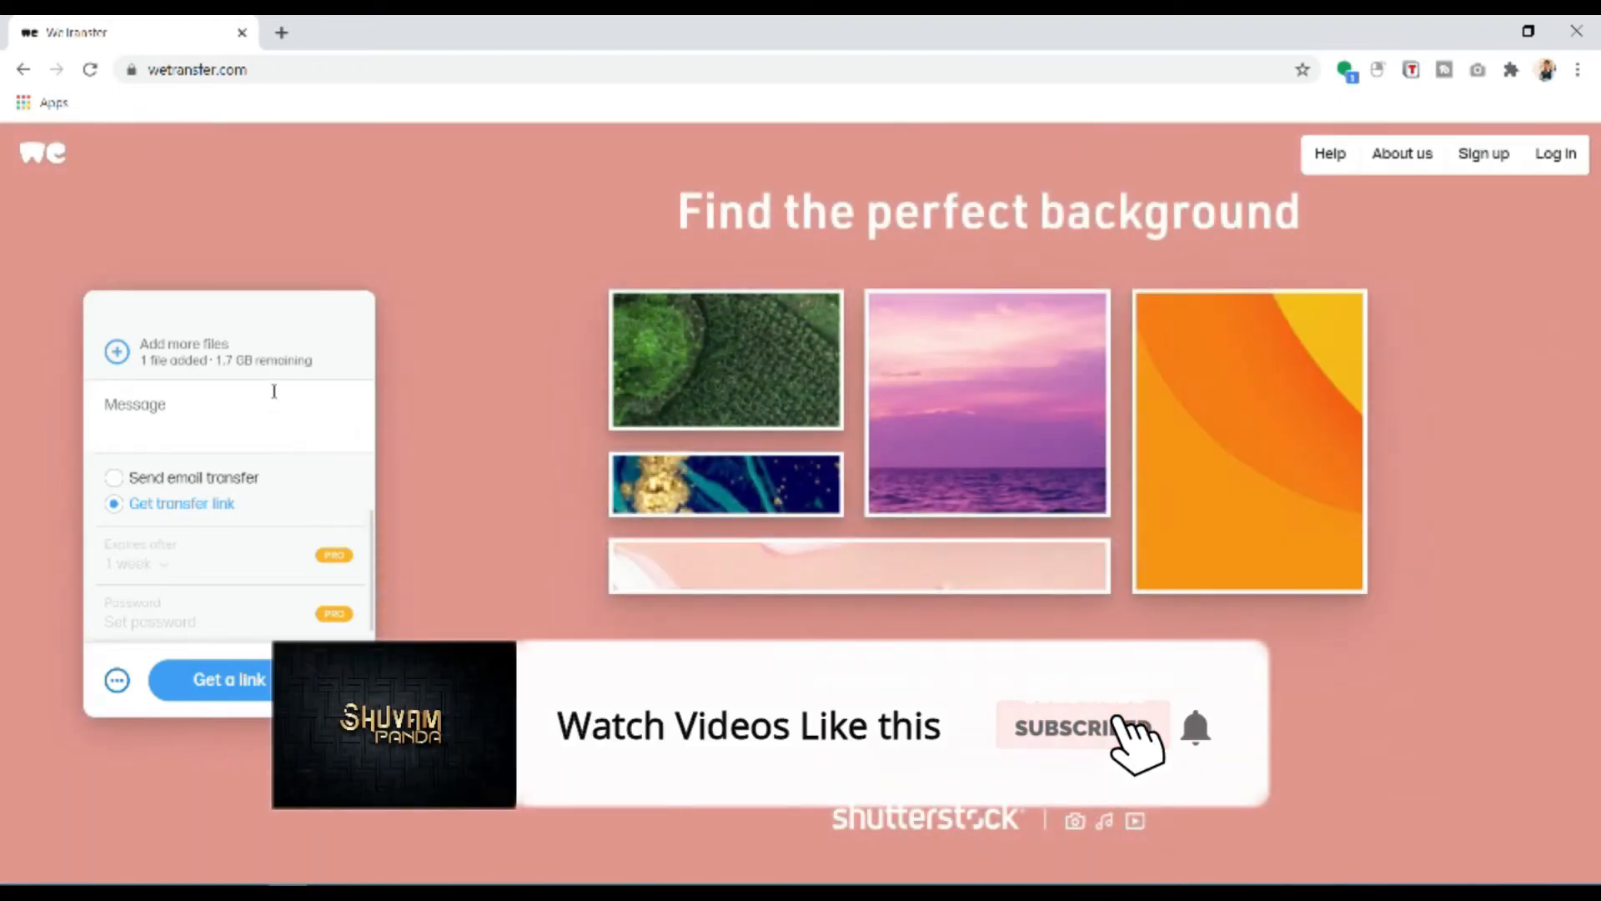
click(113, 477)
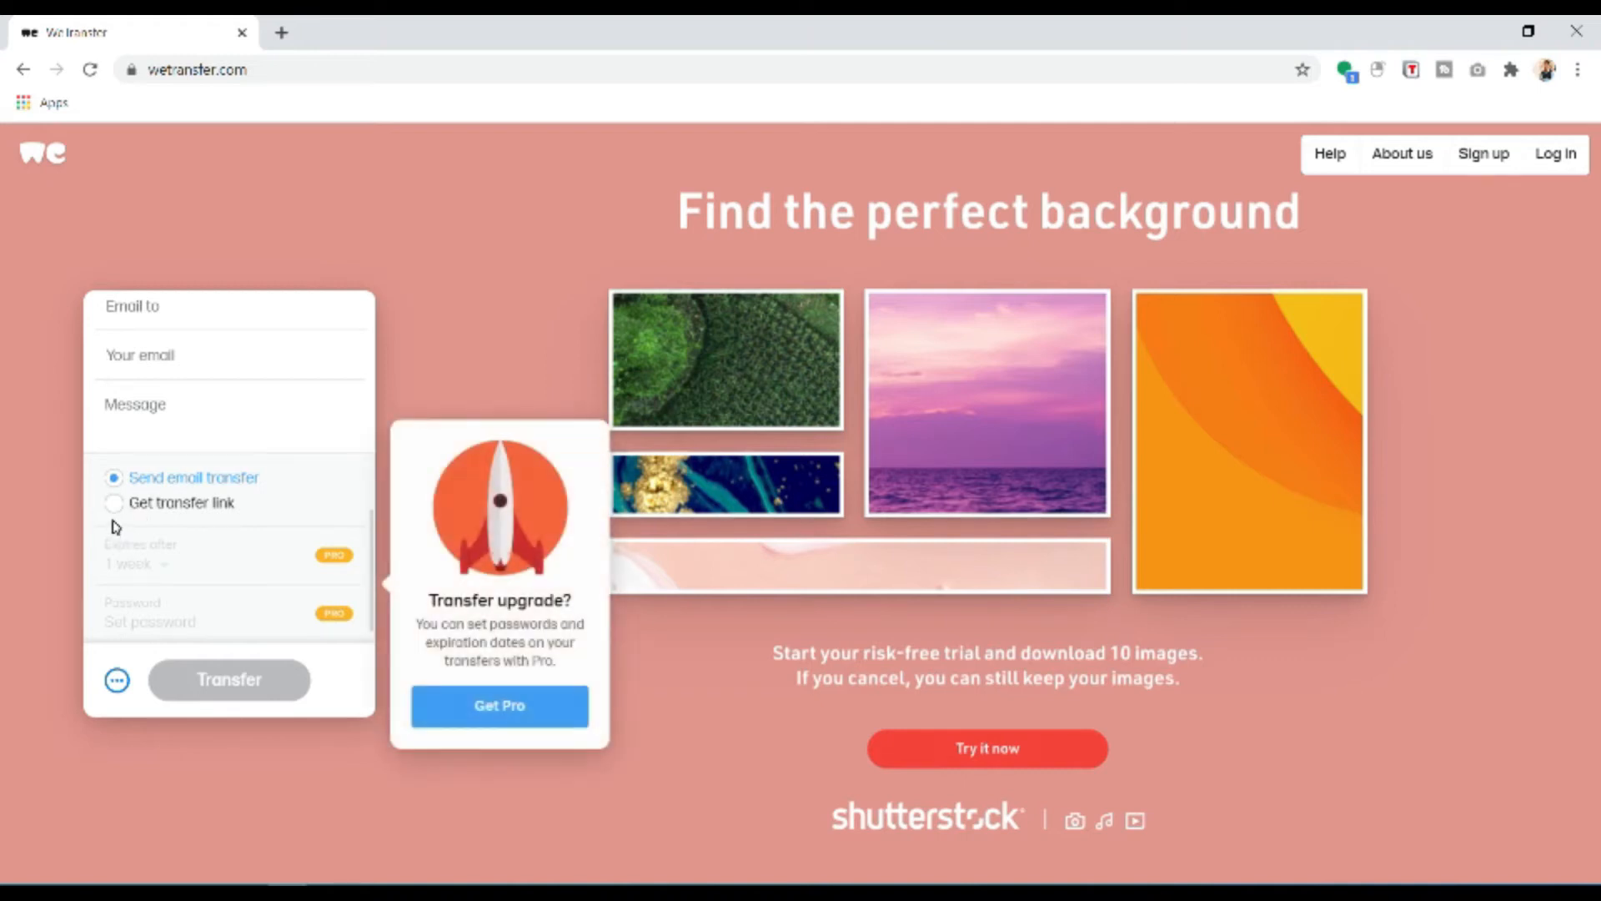
click(113, 502)
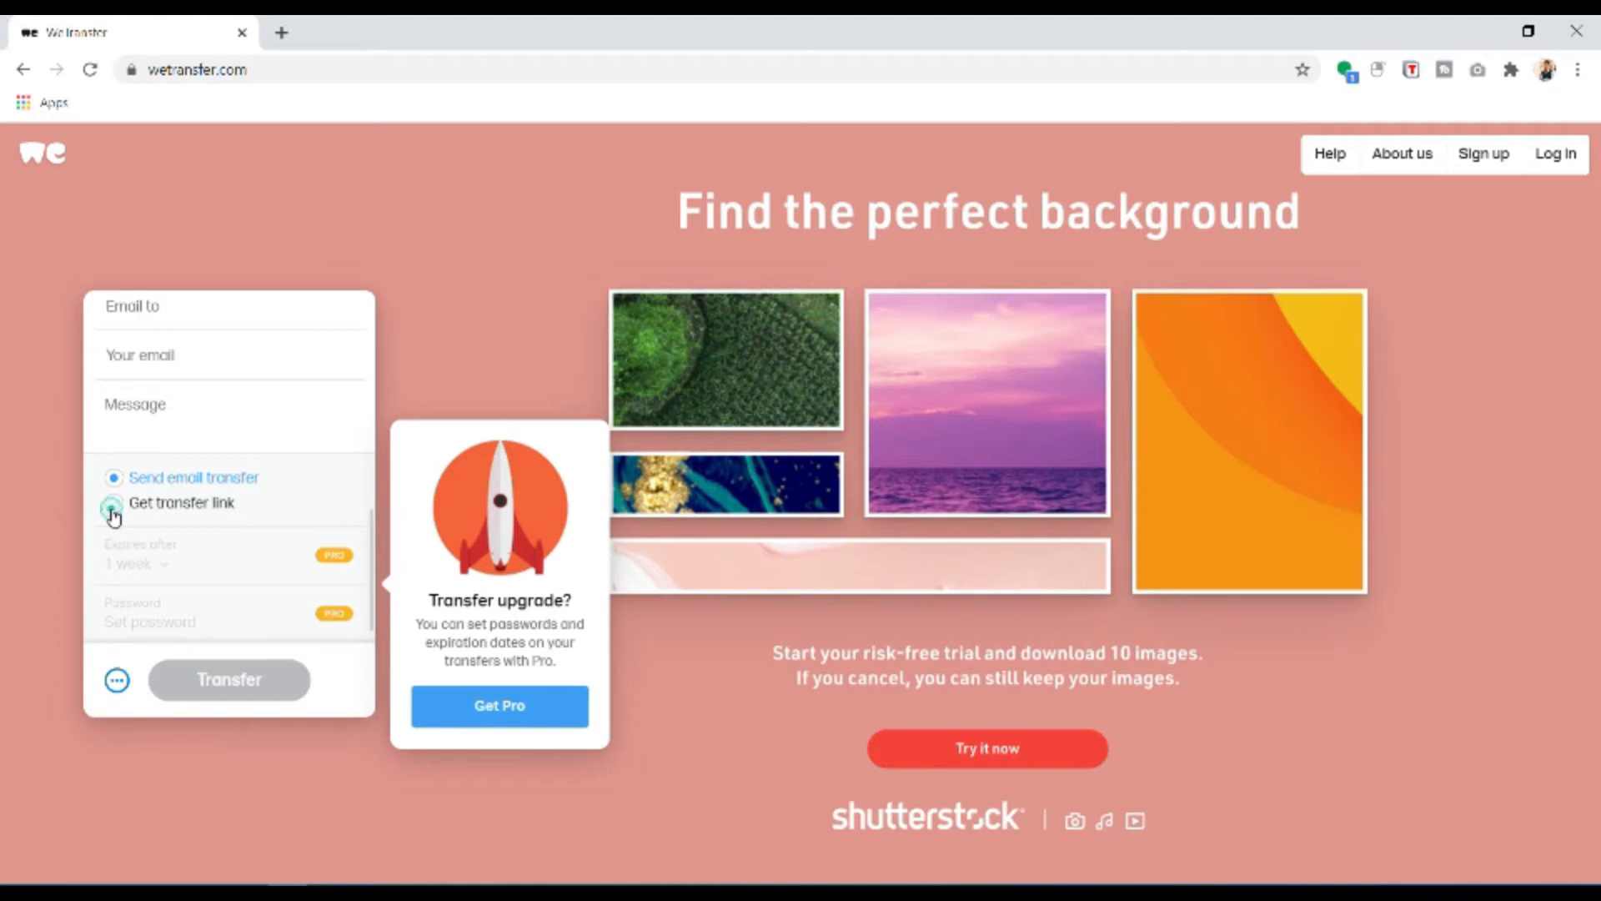
click(114, 502)
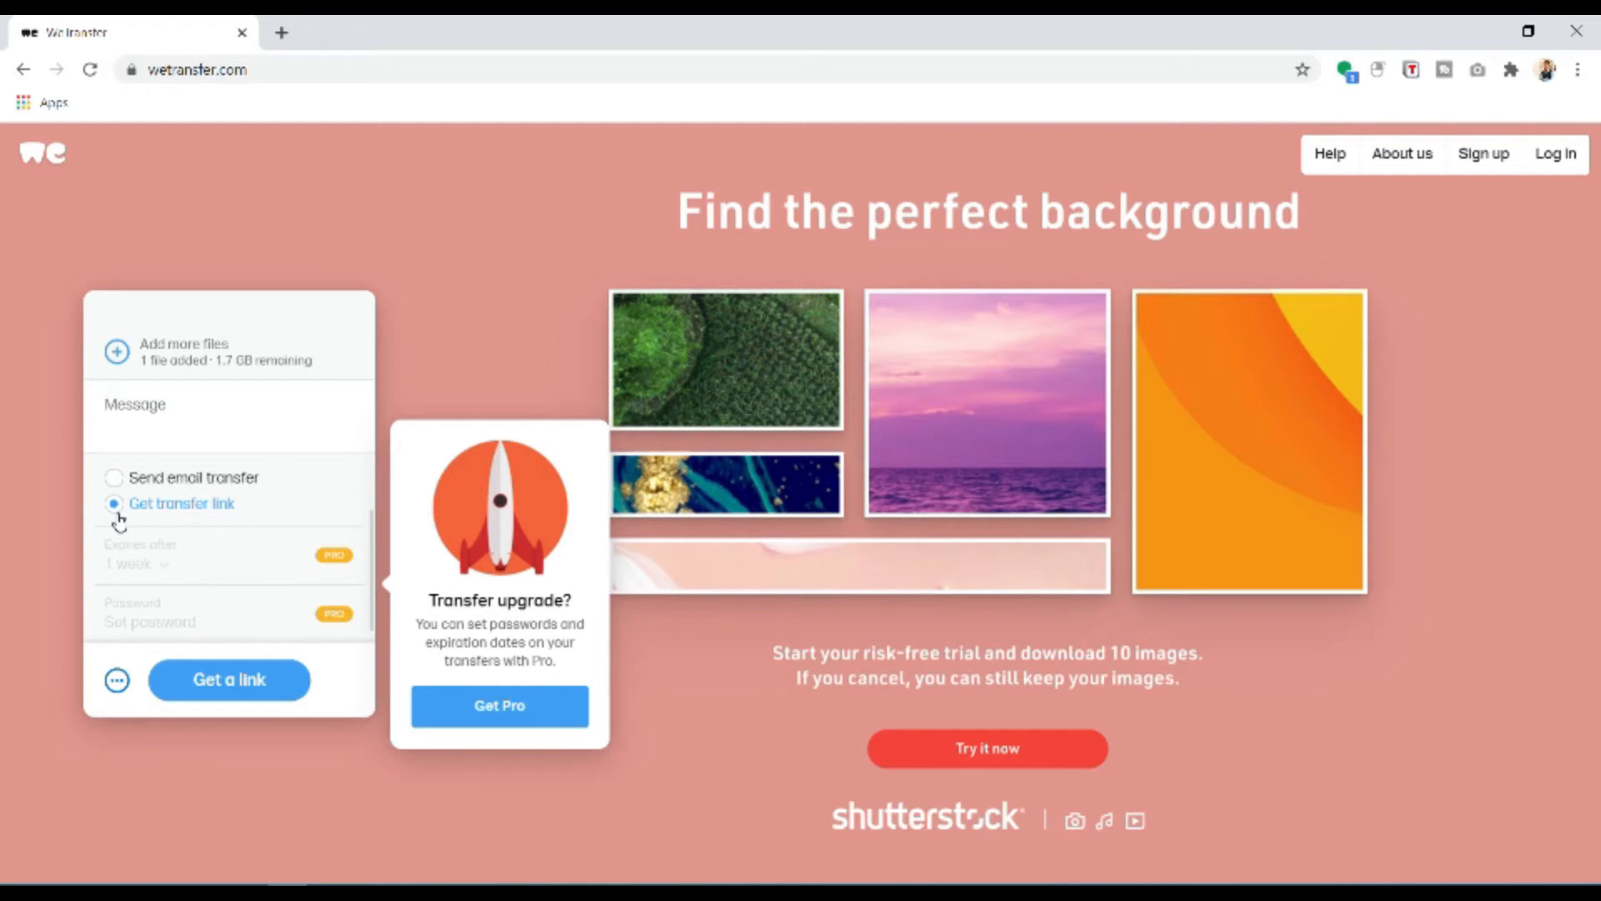
click(229, 678)
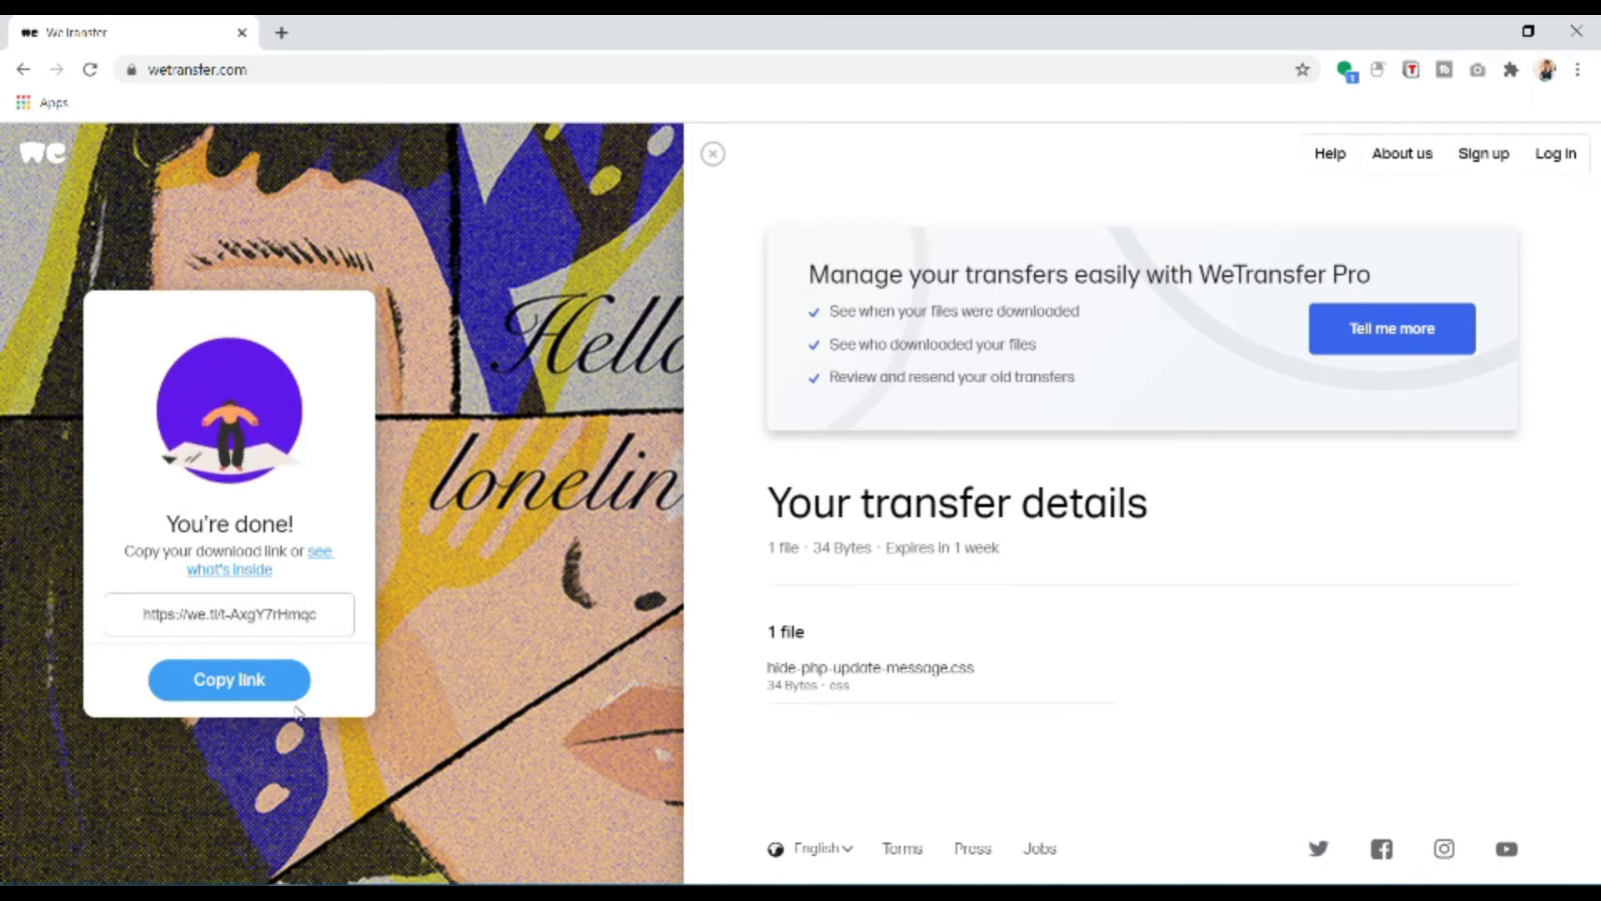
Copy the finished transfer's download link from the 'You're done!' panel.
click(229, 679)
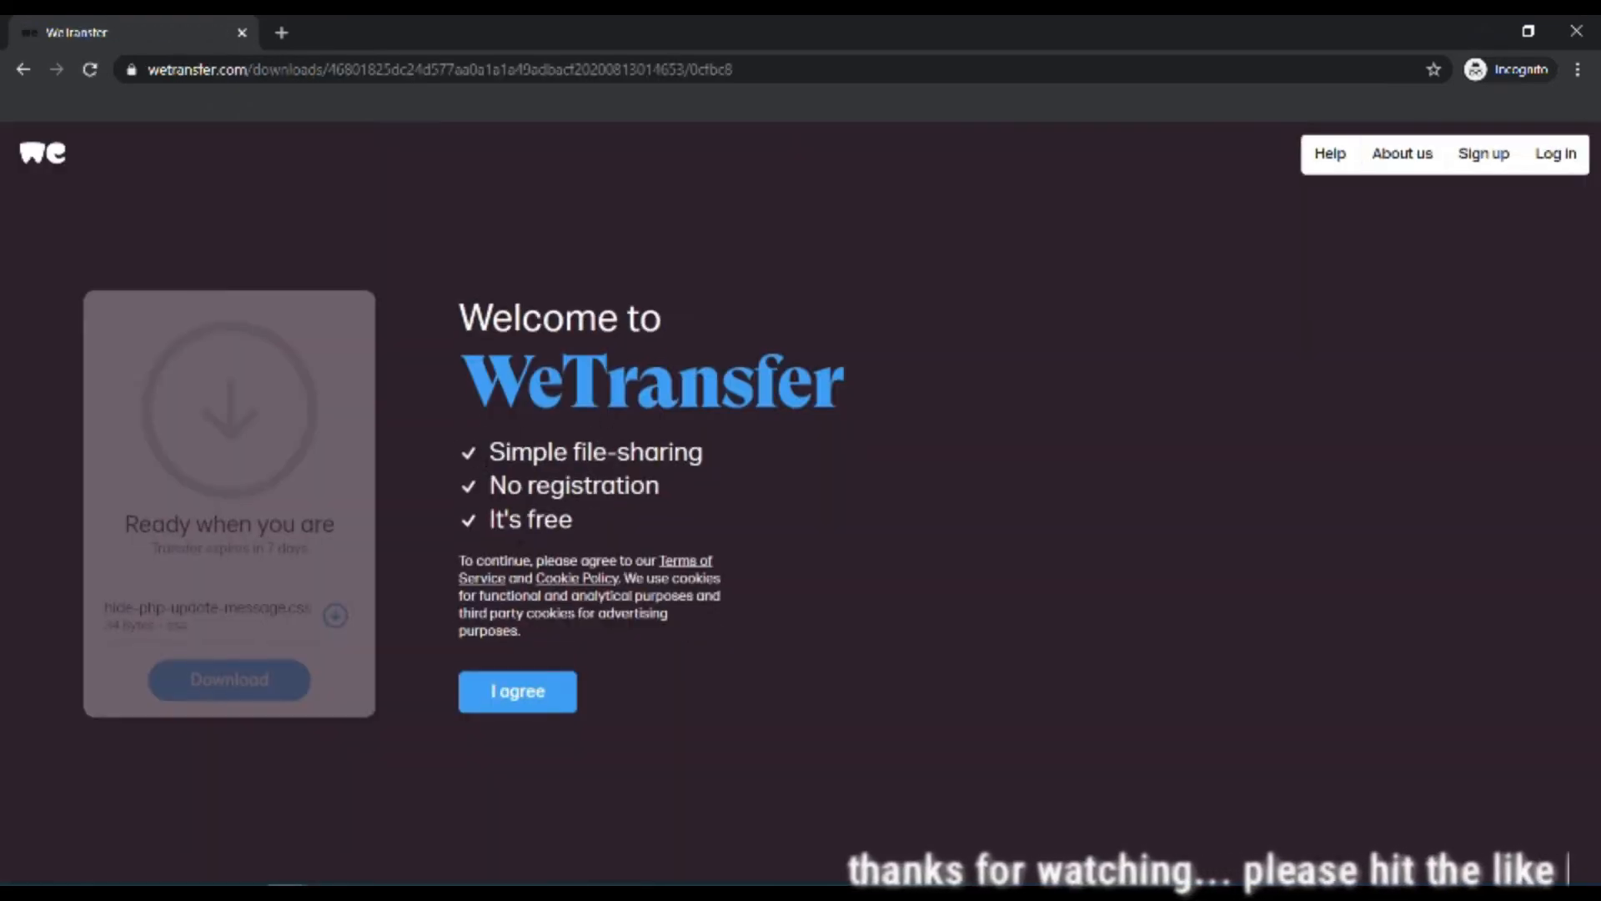
In incognito, agree to the terms on the download page and start downloading the shared file.
click(518, 691)
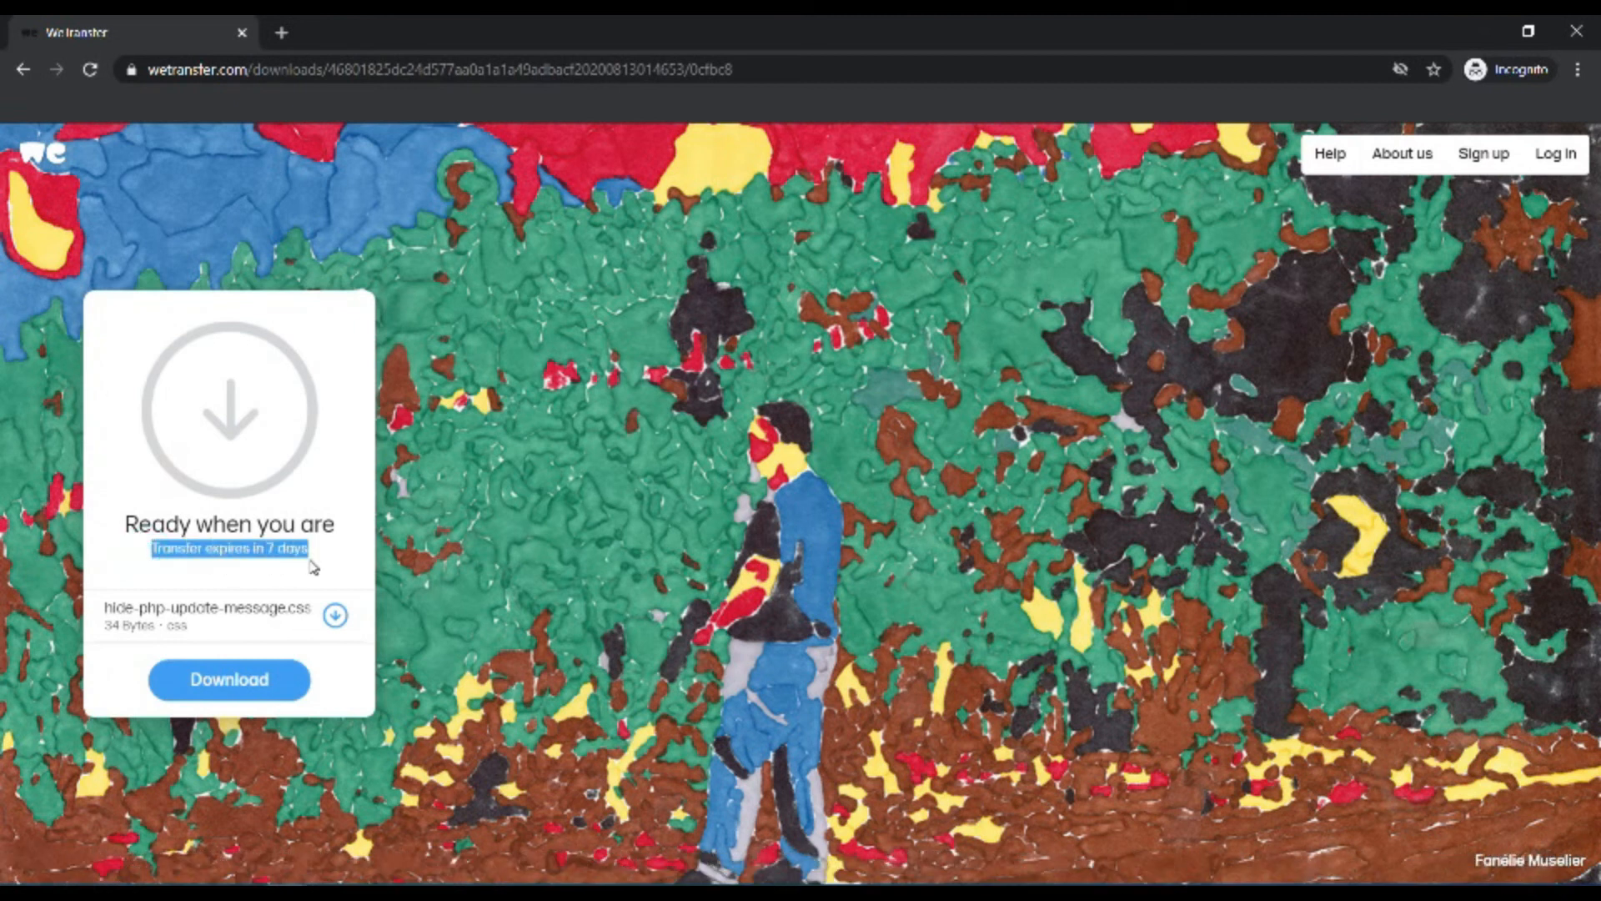
mouse_move(544, 258)
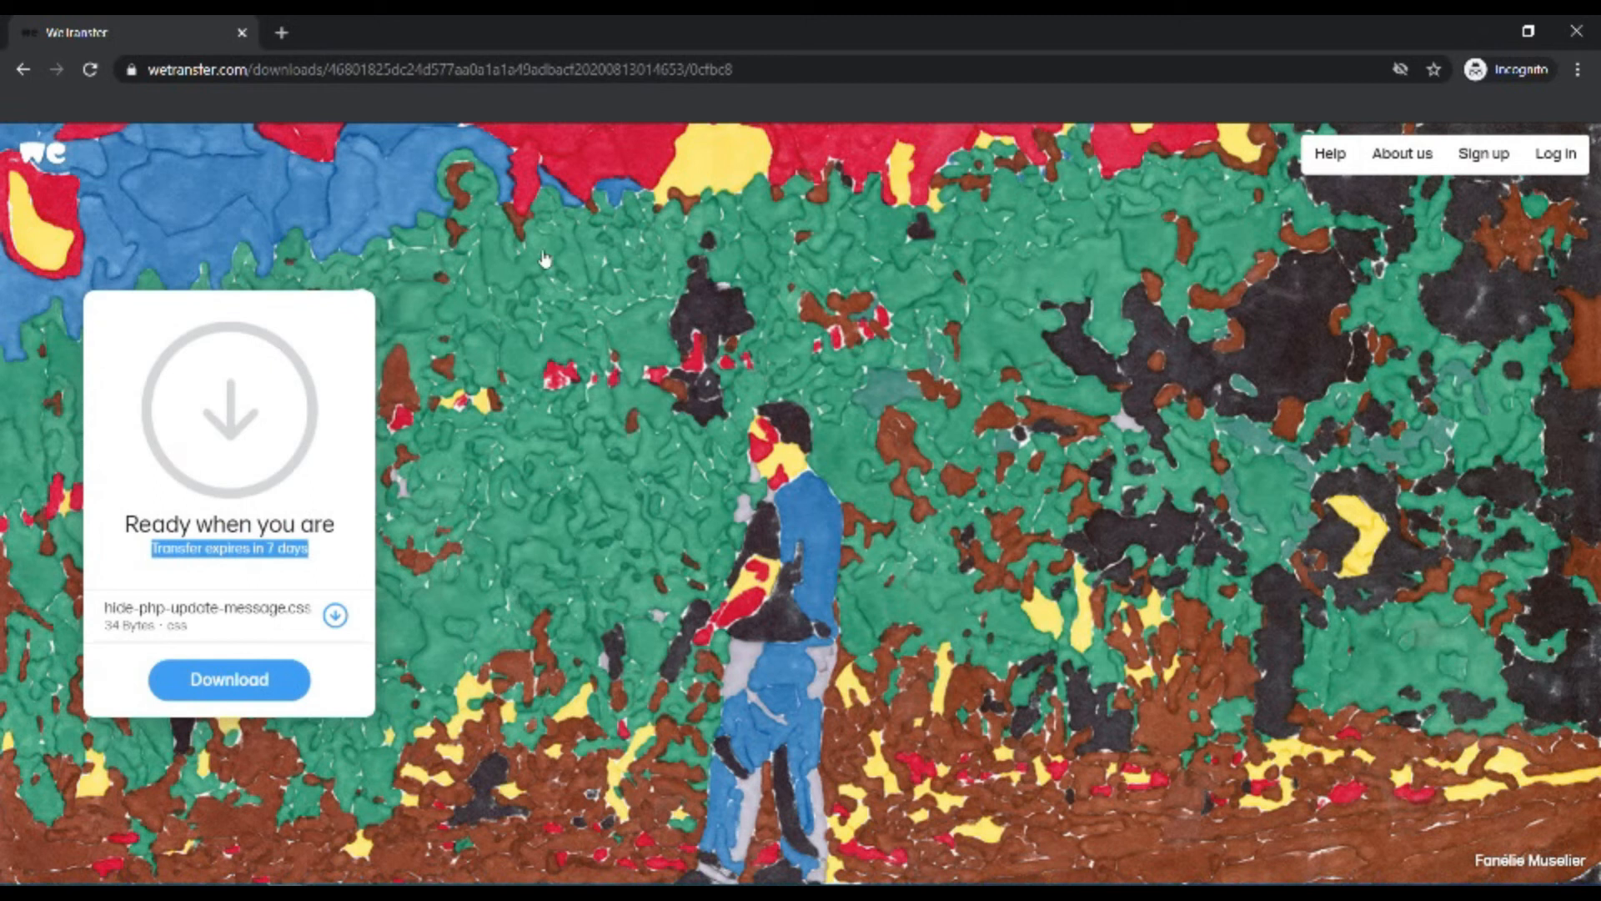
mouse_move(87, 819)
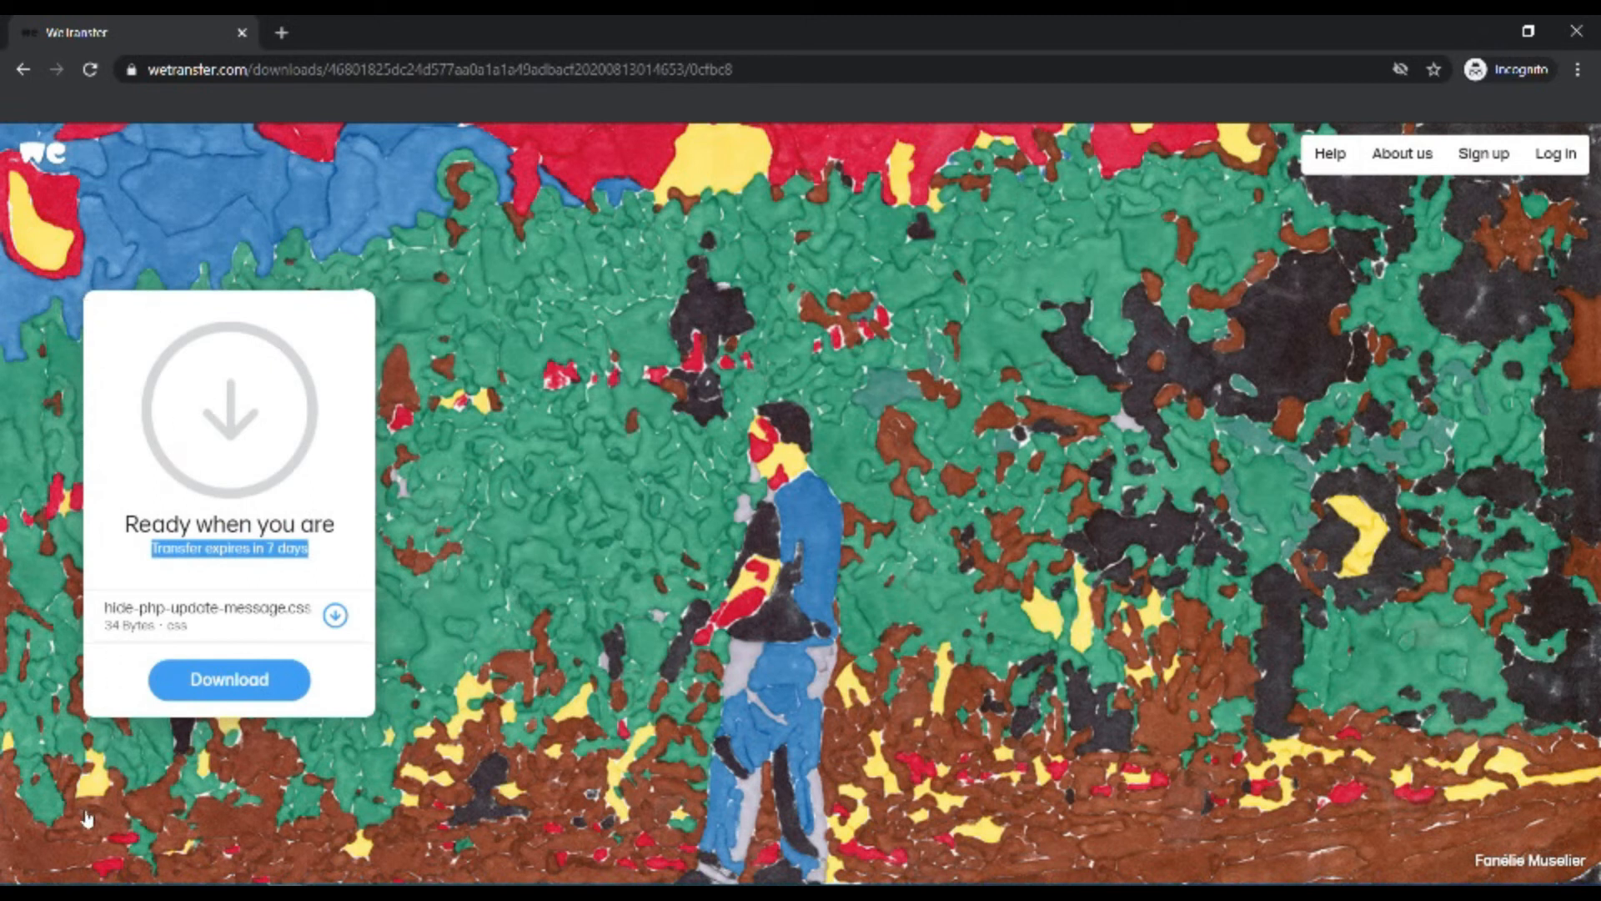
click(228, 679)
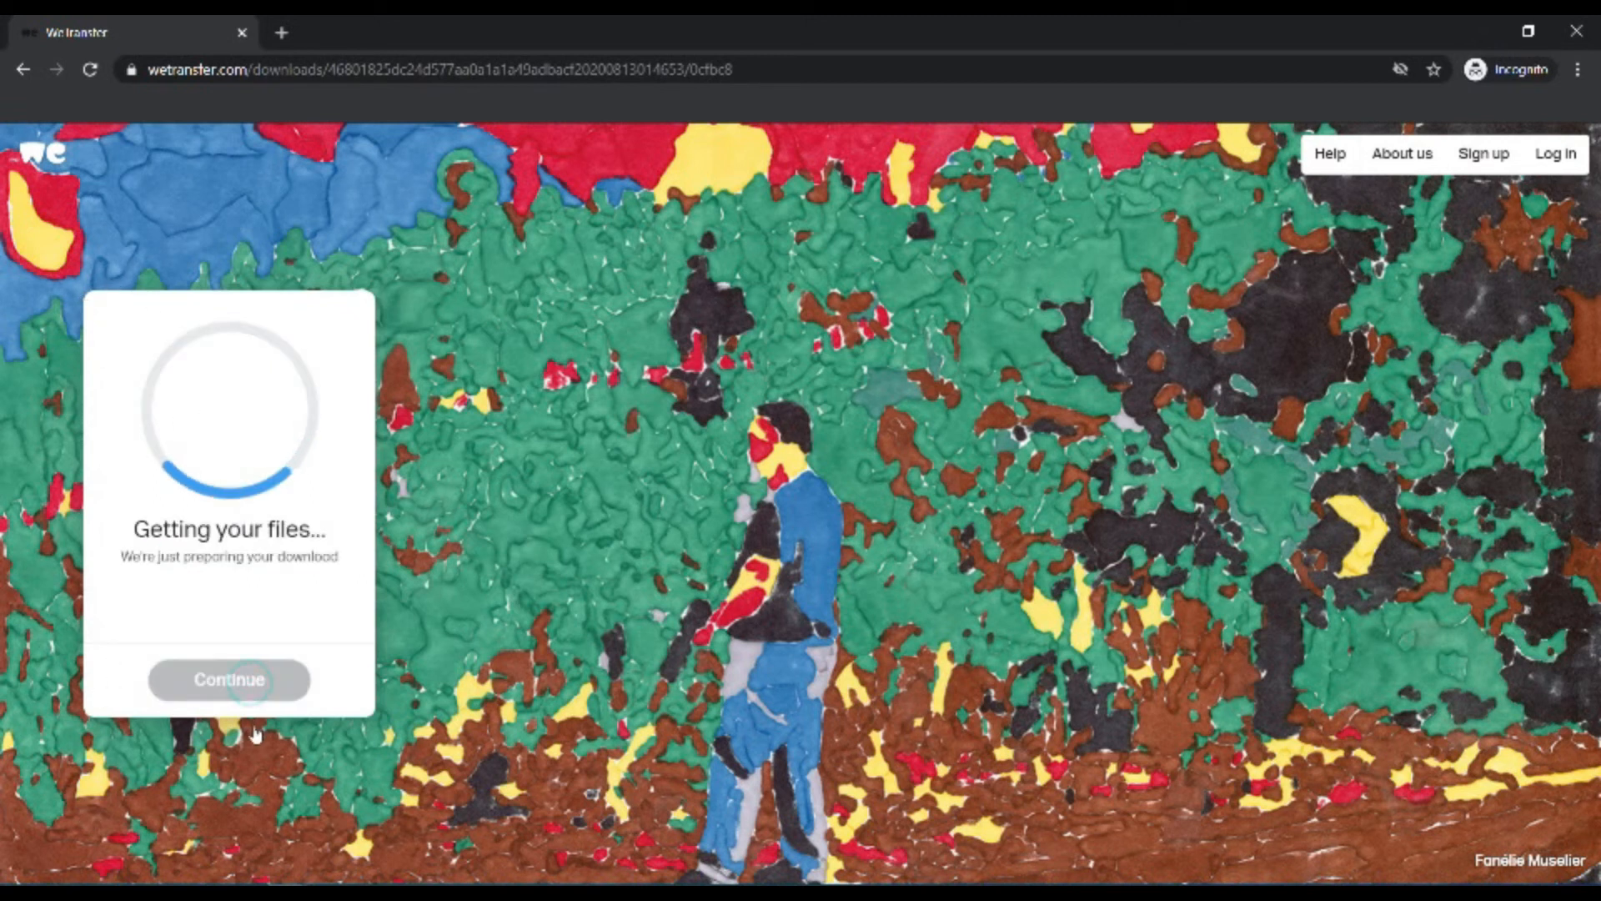